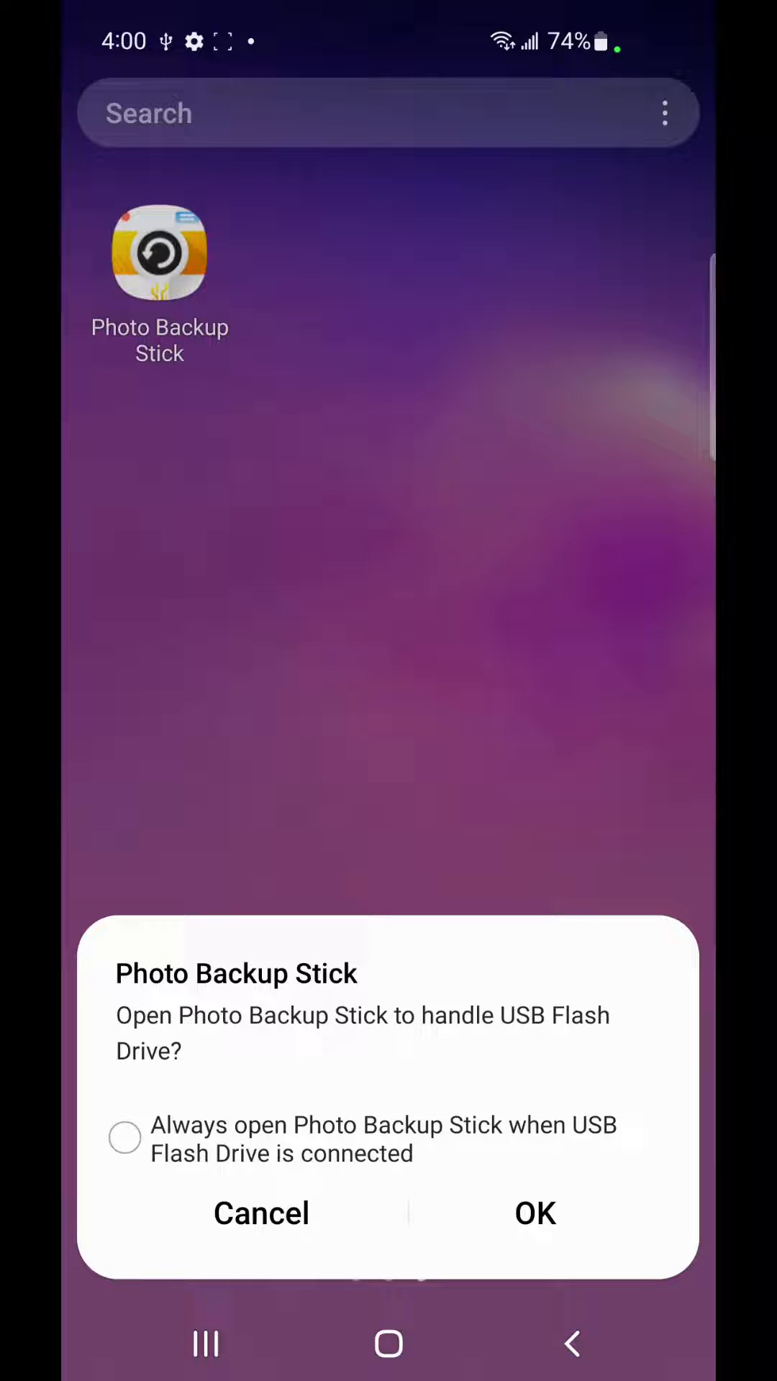
Make Photo Backup Stick always open when the USB flash drive connects and confirm
click(125, 1119)
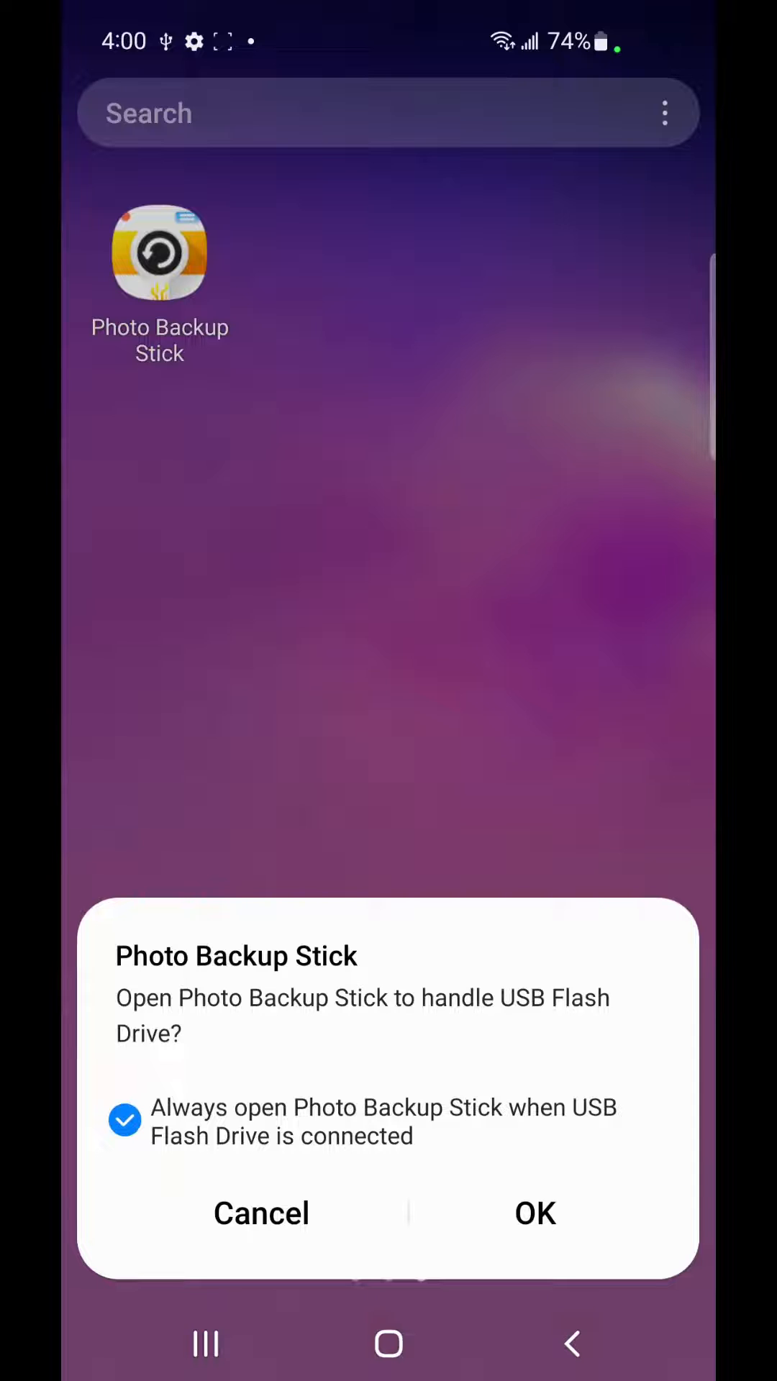
click(535, 1212)
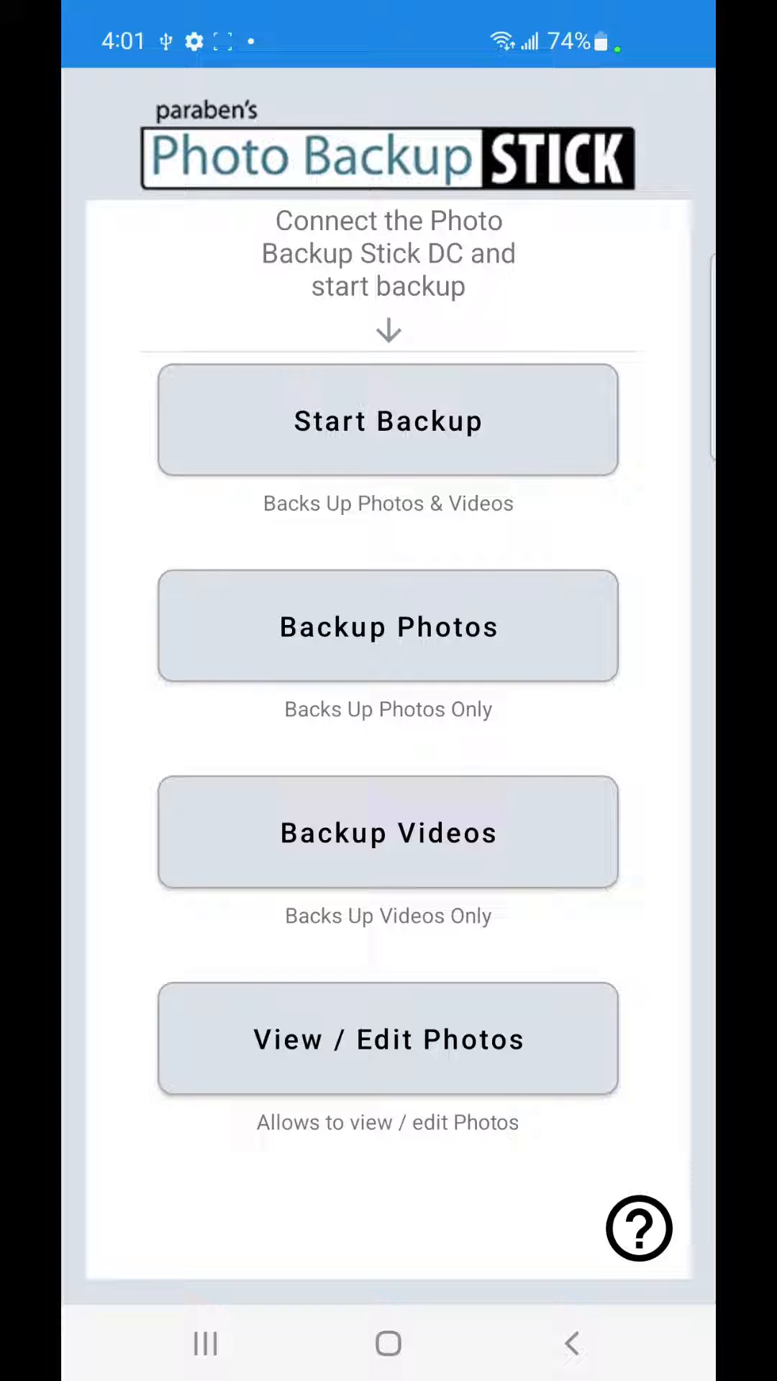
Start a backup of photos and videos and accept the Android filesystem notice
click(387, 419)
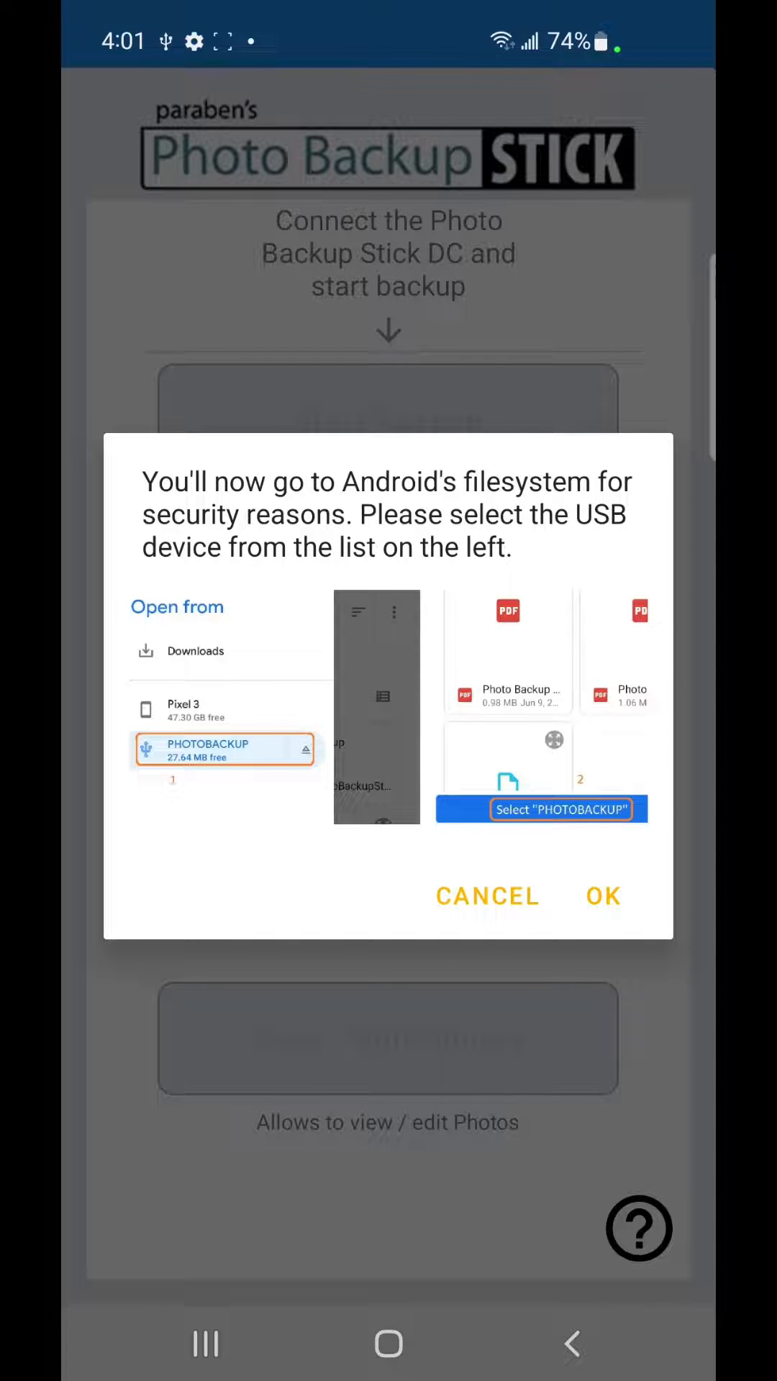
click(603, 896)
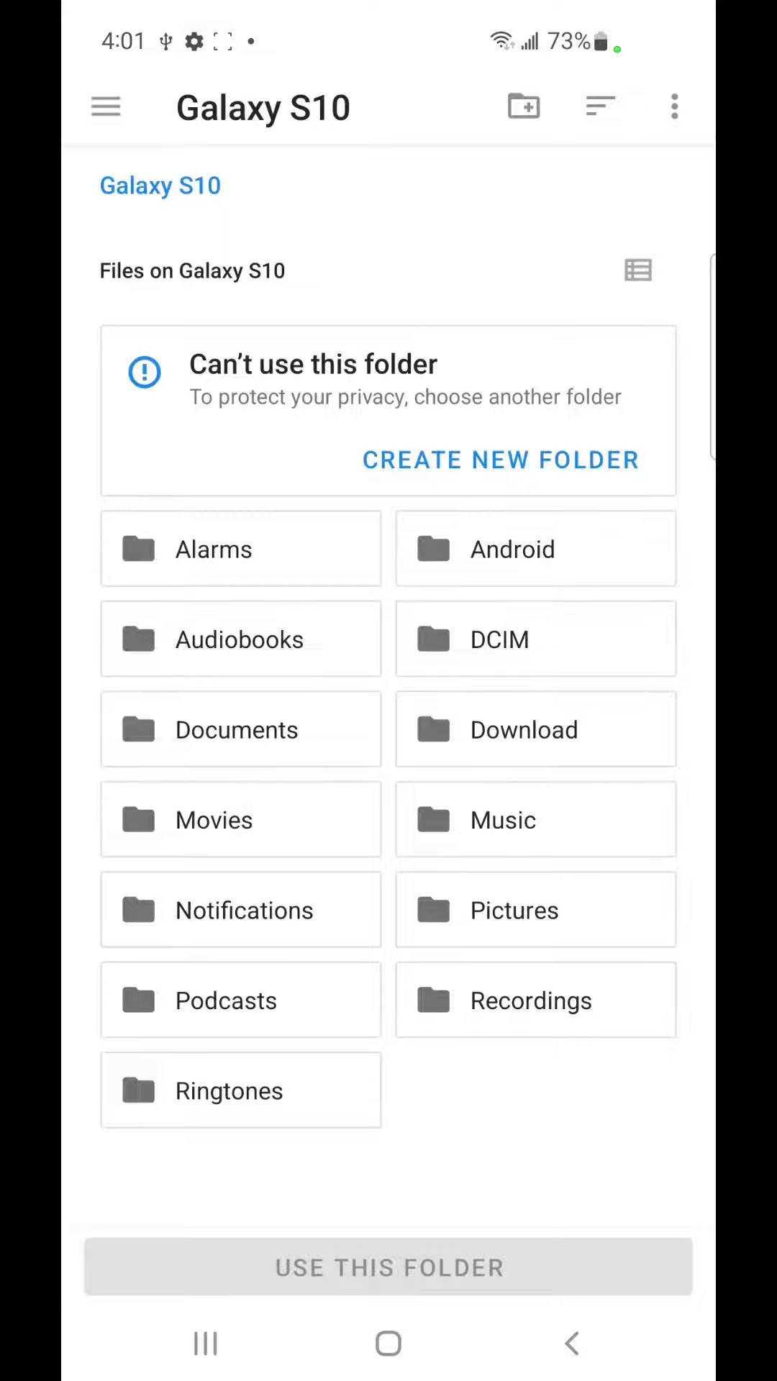
Choose the PHOTOBACKUP drive as the folder and allow the app access to it
click(105, 105)
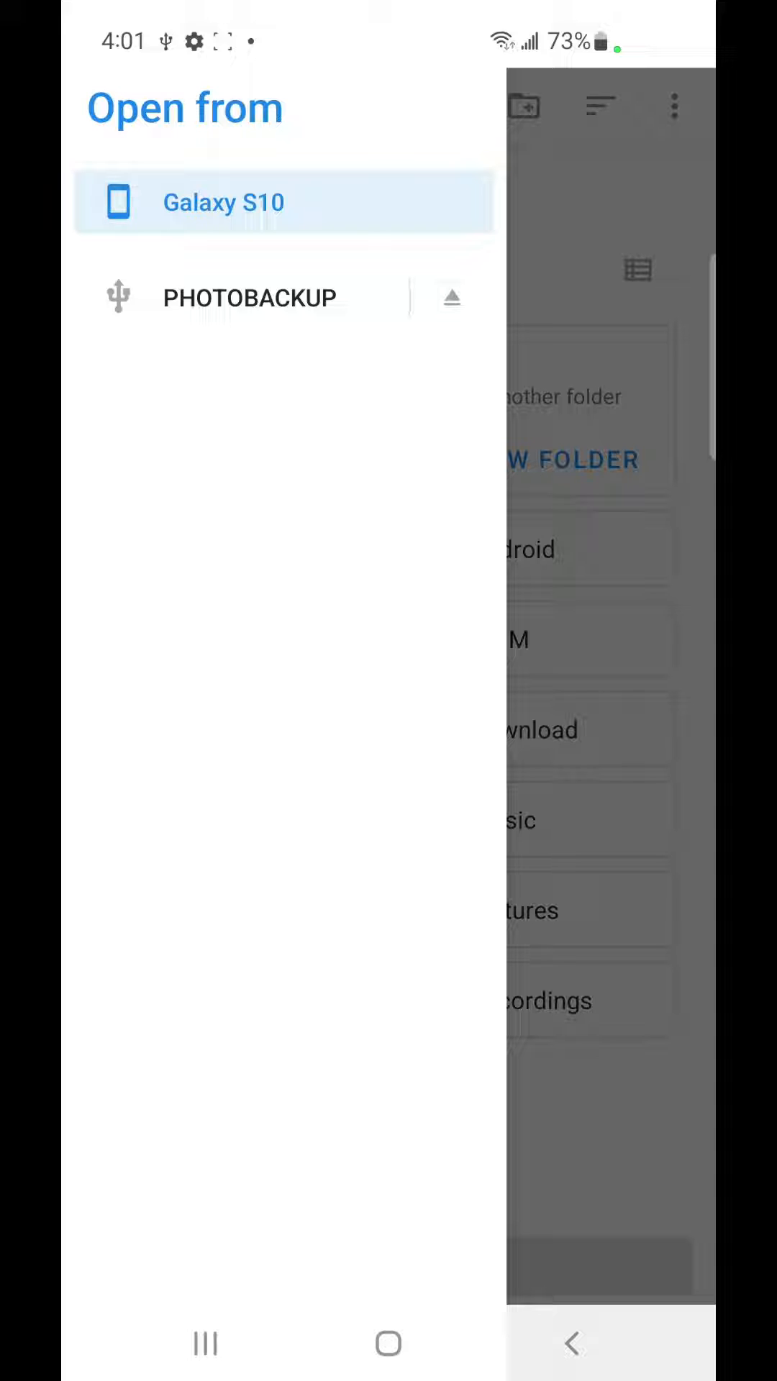
click(251, 296)
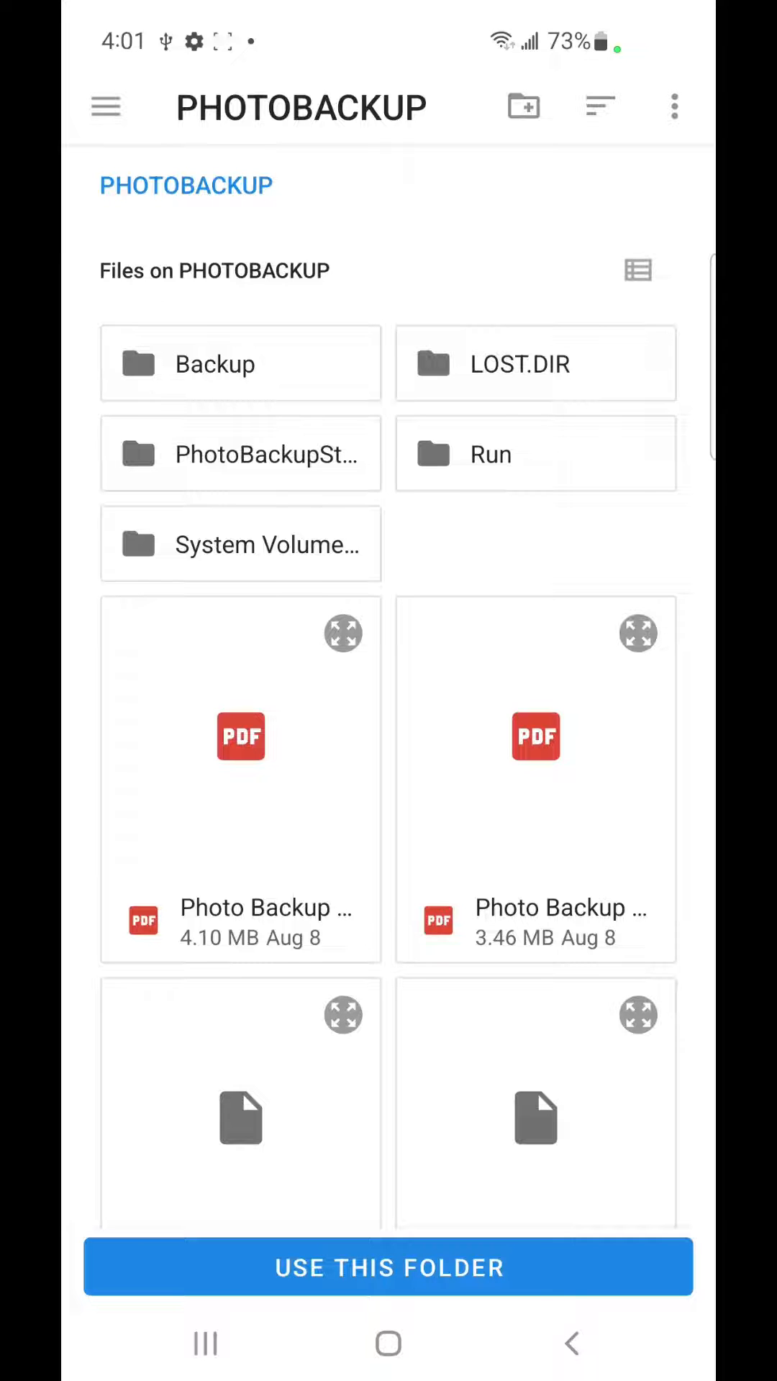
click(387, 1266)
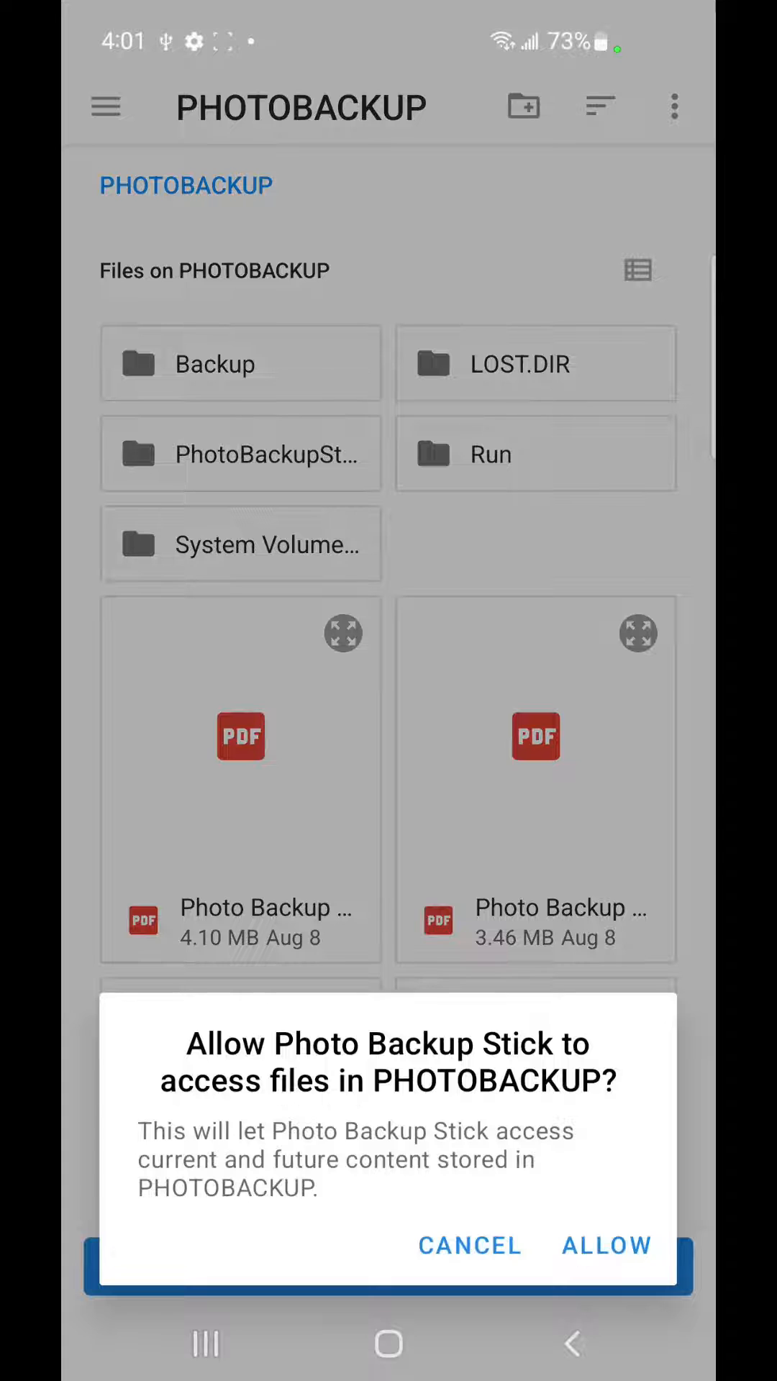
click(606, 1244)
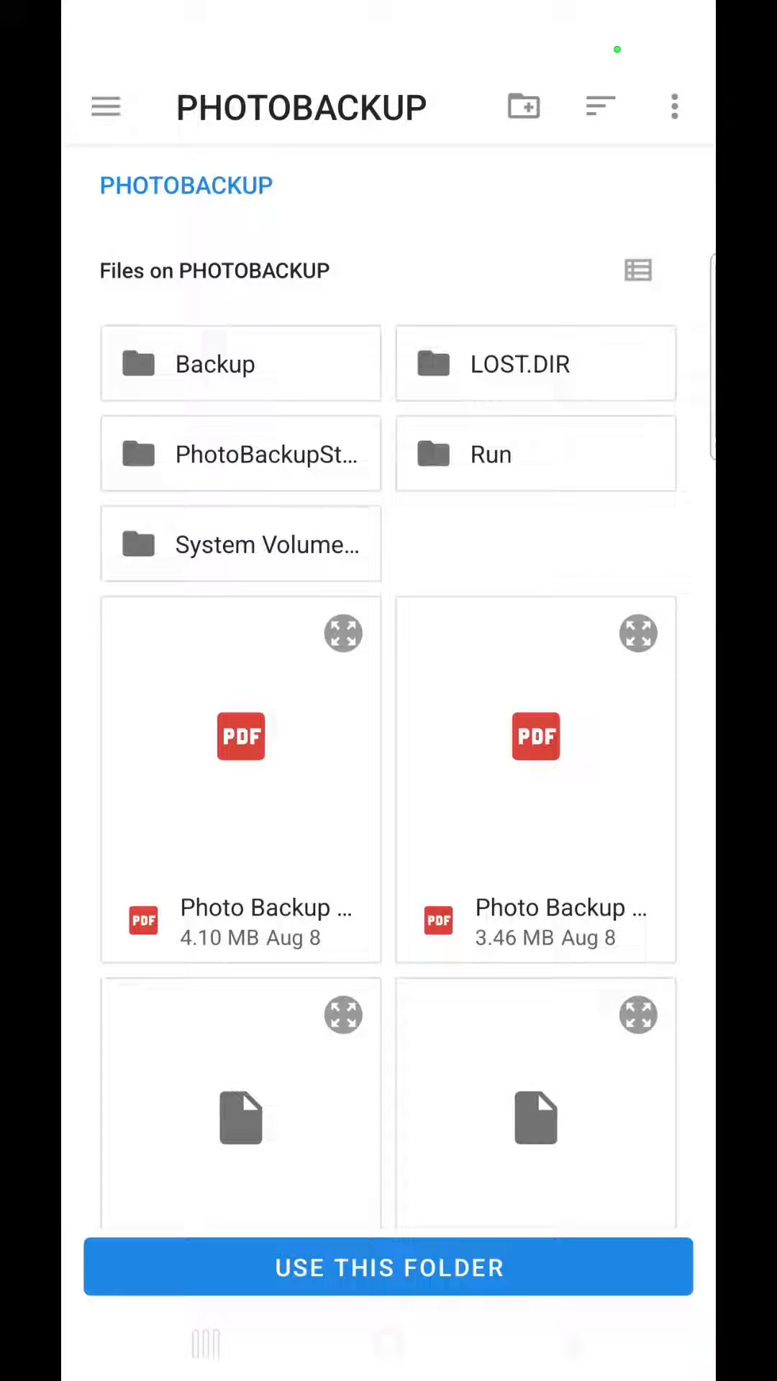
click(387, 1266)
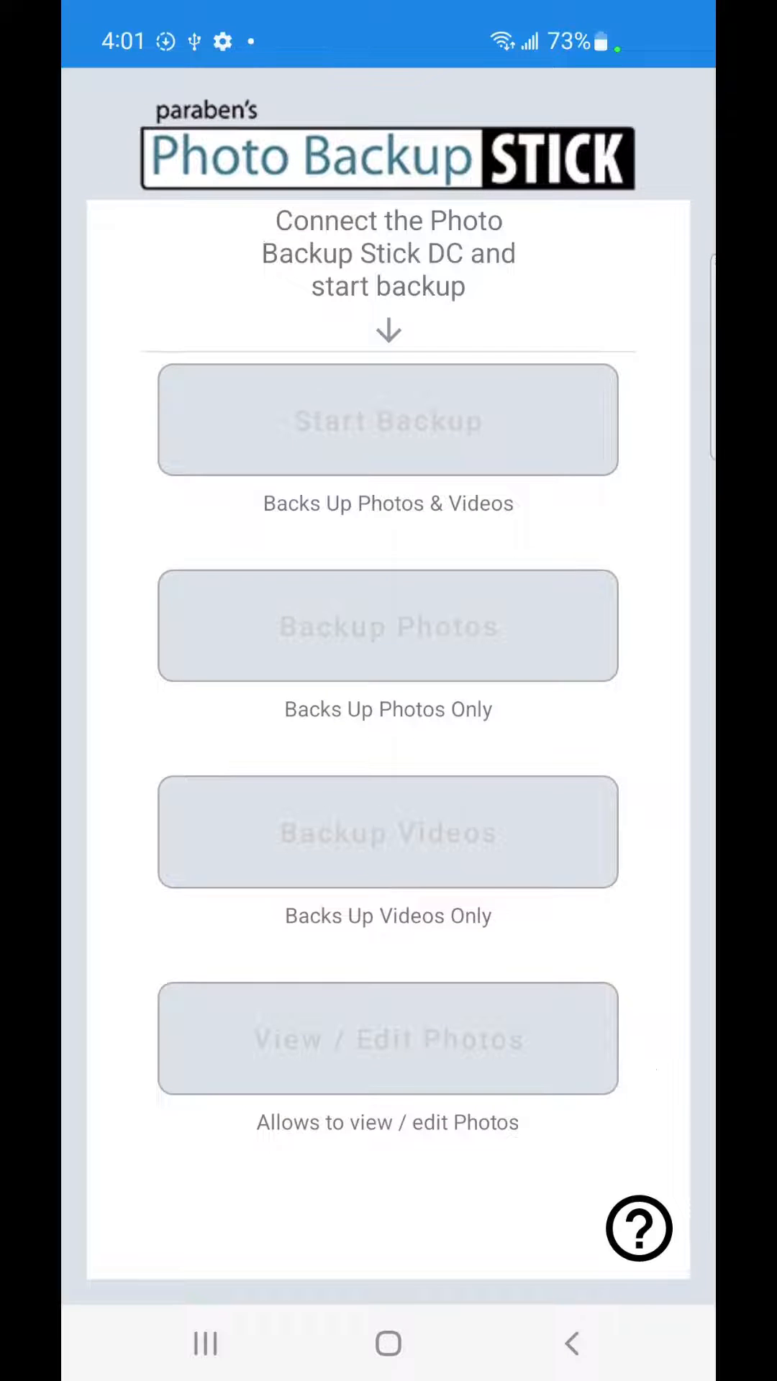
Let all 16 files copy to the stick and dismiss the 'Backup is completed' notice
click(387, 418)
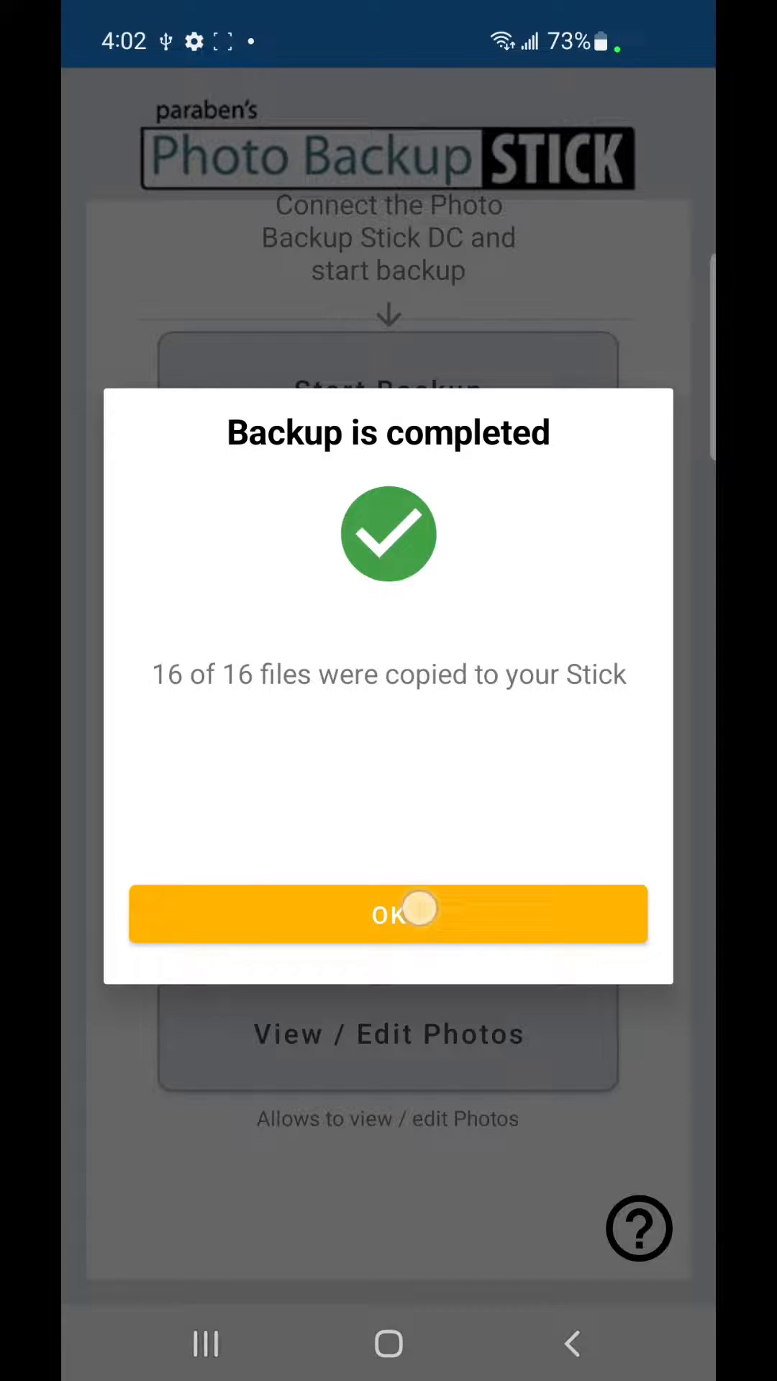
click(387, 913)
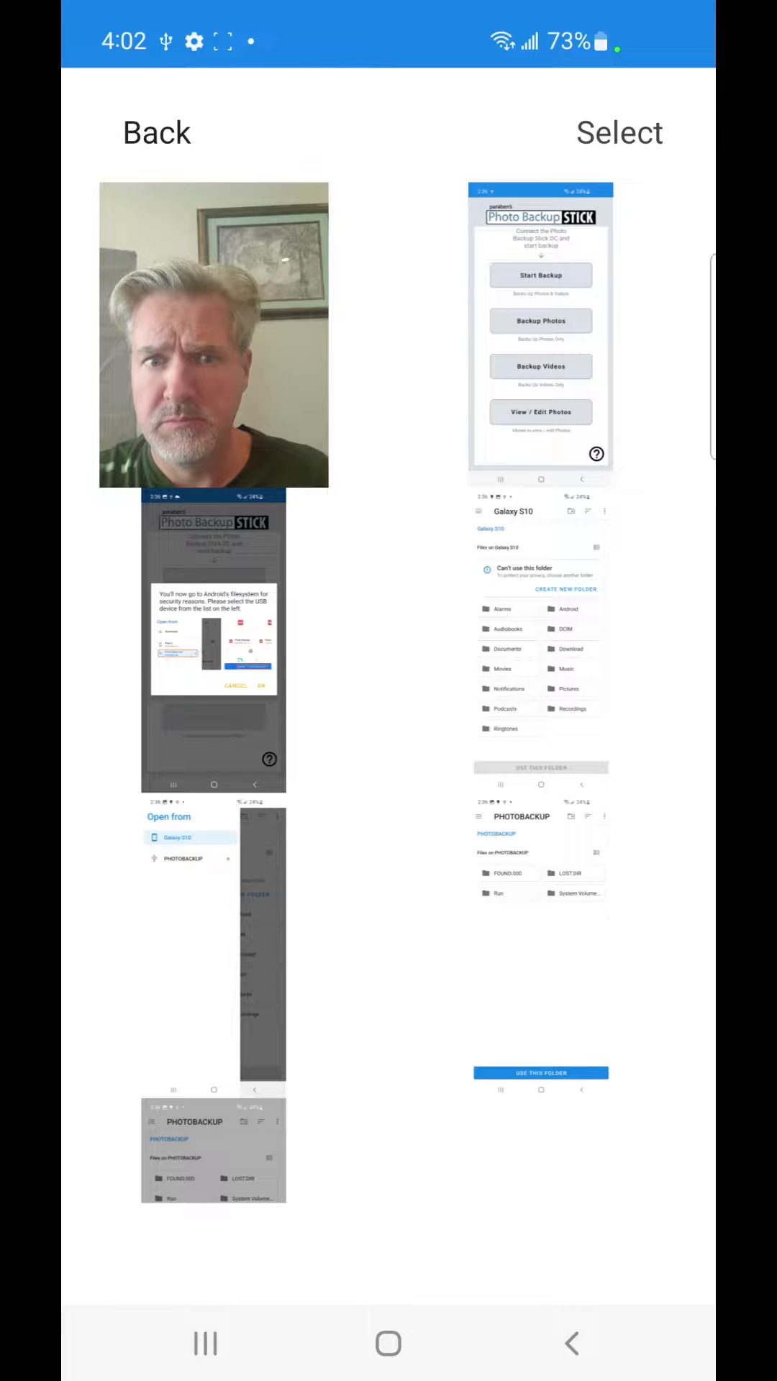
Open the portrait photo from the stick's backed-up collection in the viewer
click(213, 336)
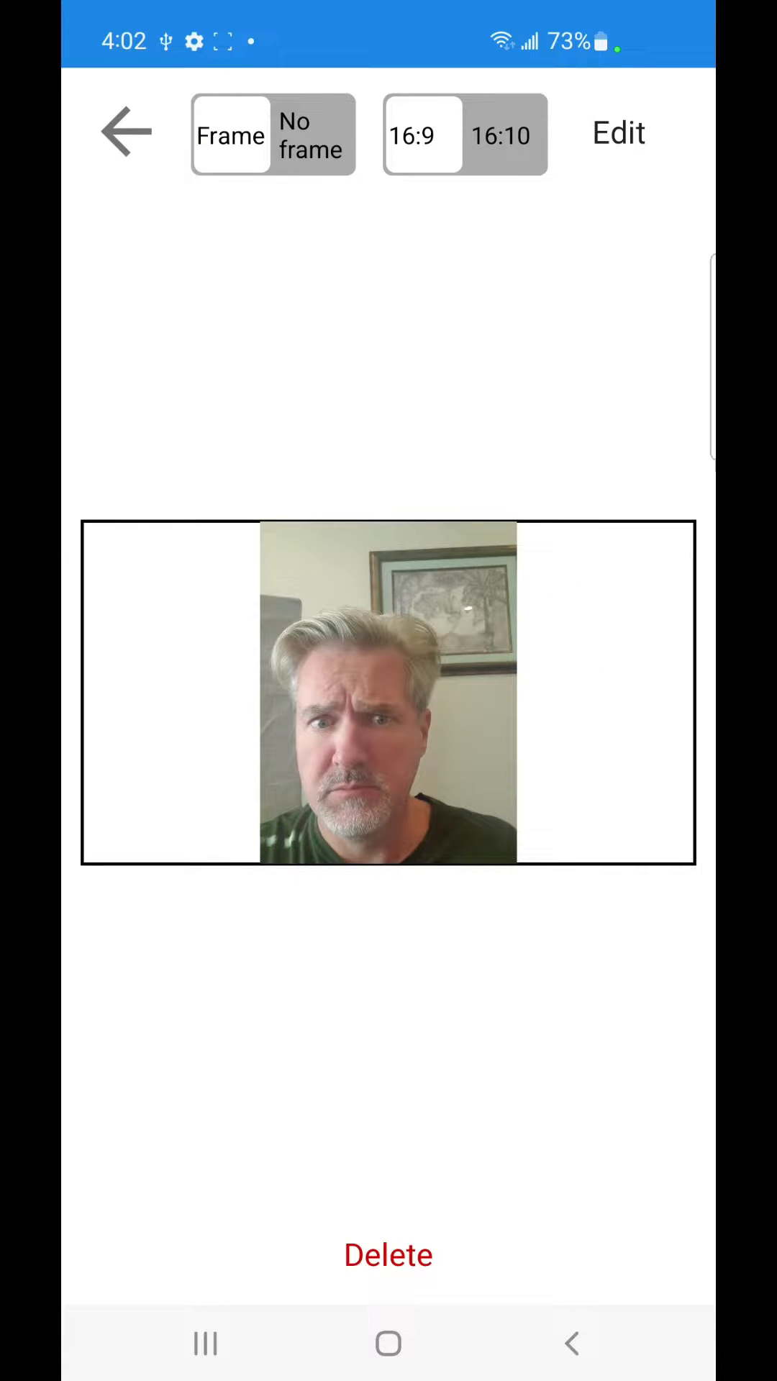
Rotate the portrait photo upside down in the editor and move on to the screenshot photo
click(619, 132)
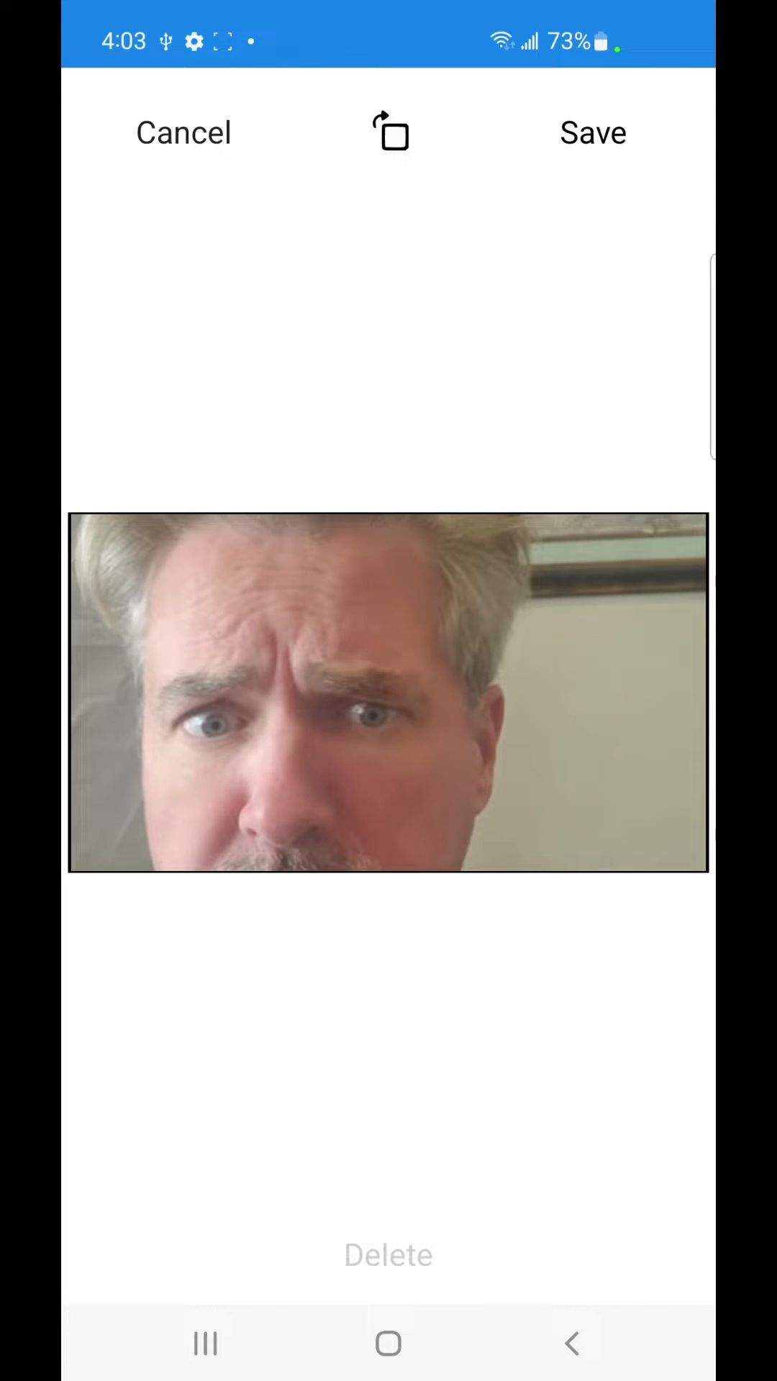
click(390, 133)
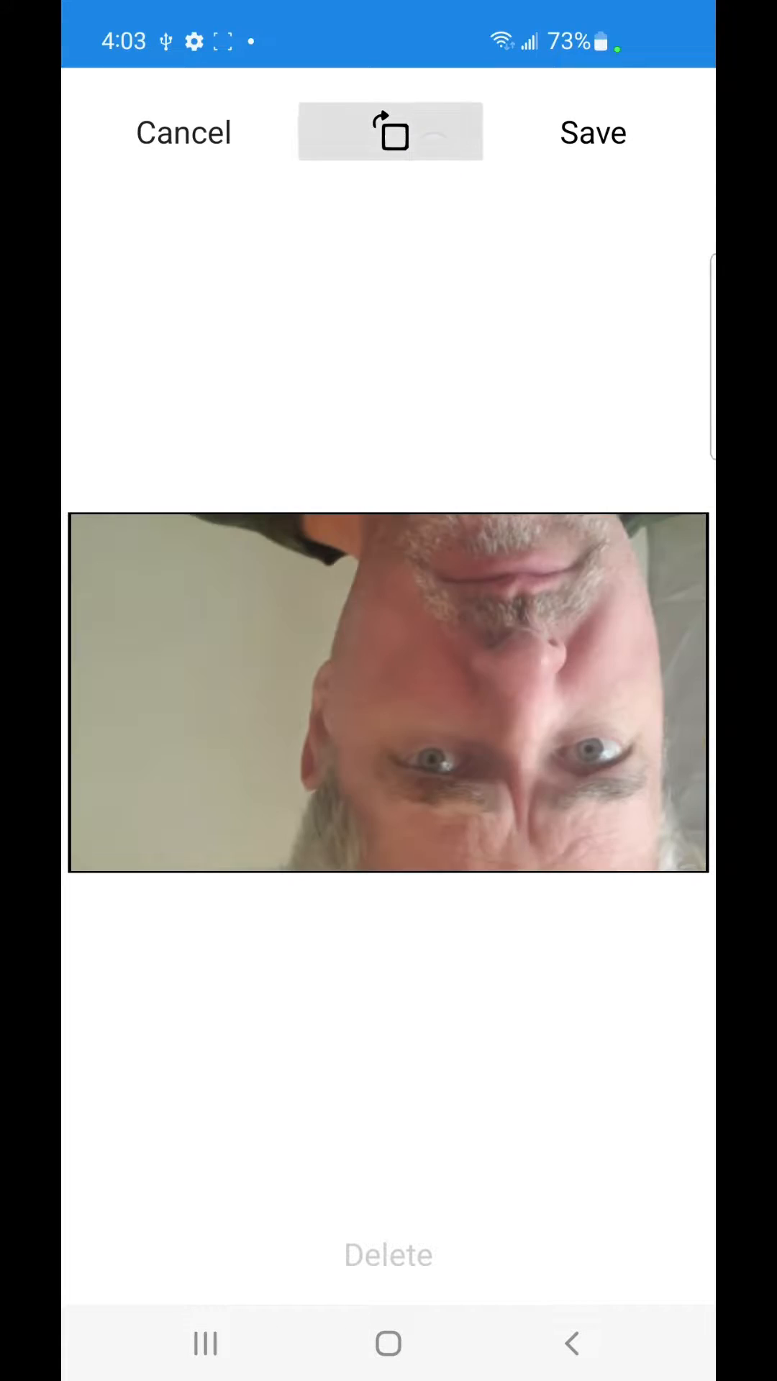
click(390, 132)
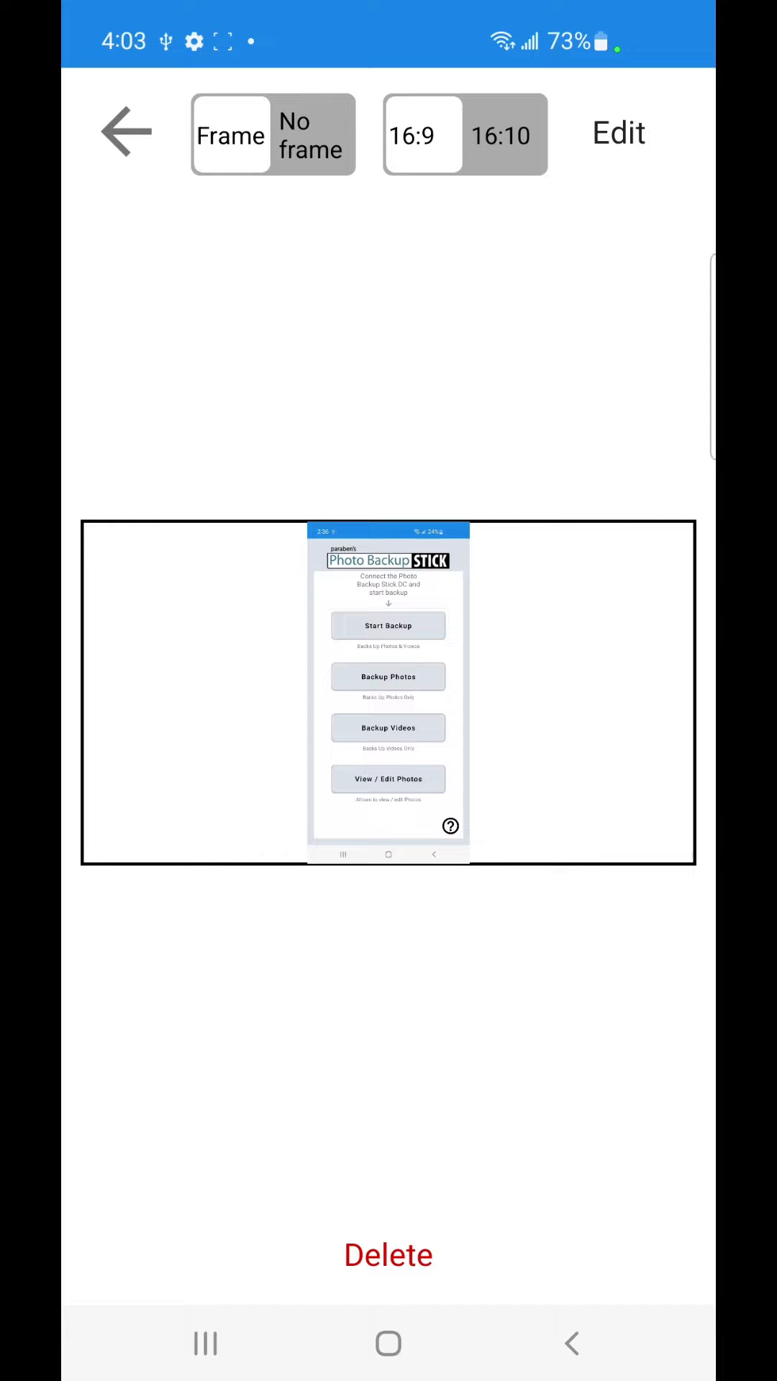
Show the main-menu screenshot in 16:10 proportions and delete it from the stick
click(501, 135)
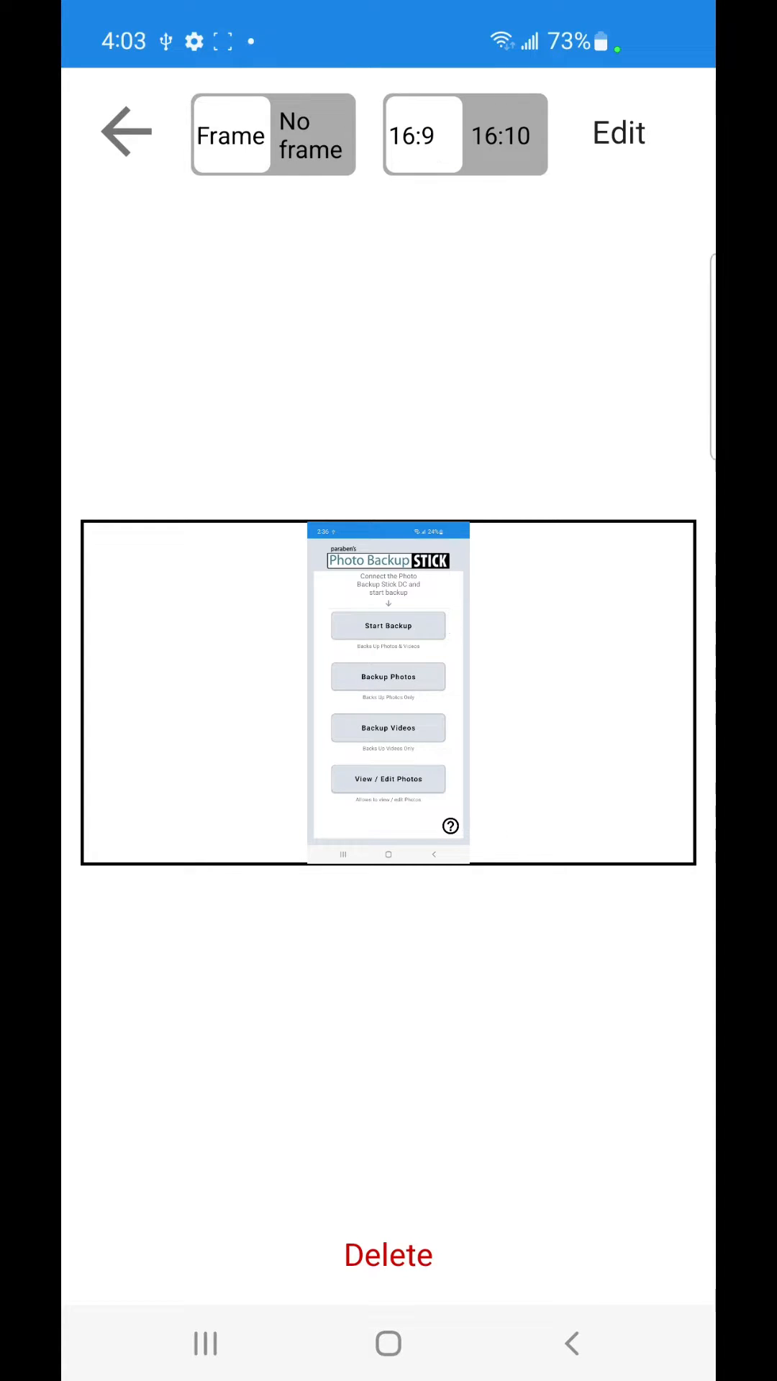
click(502, 135)
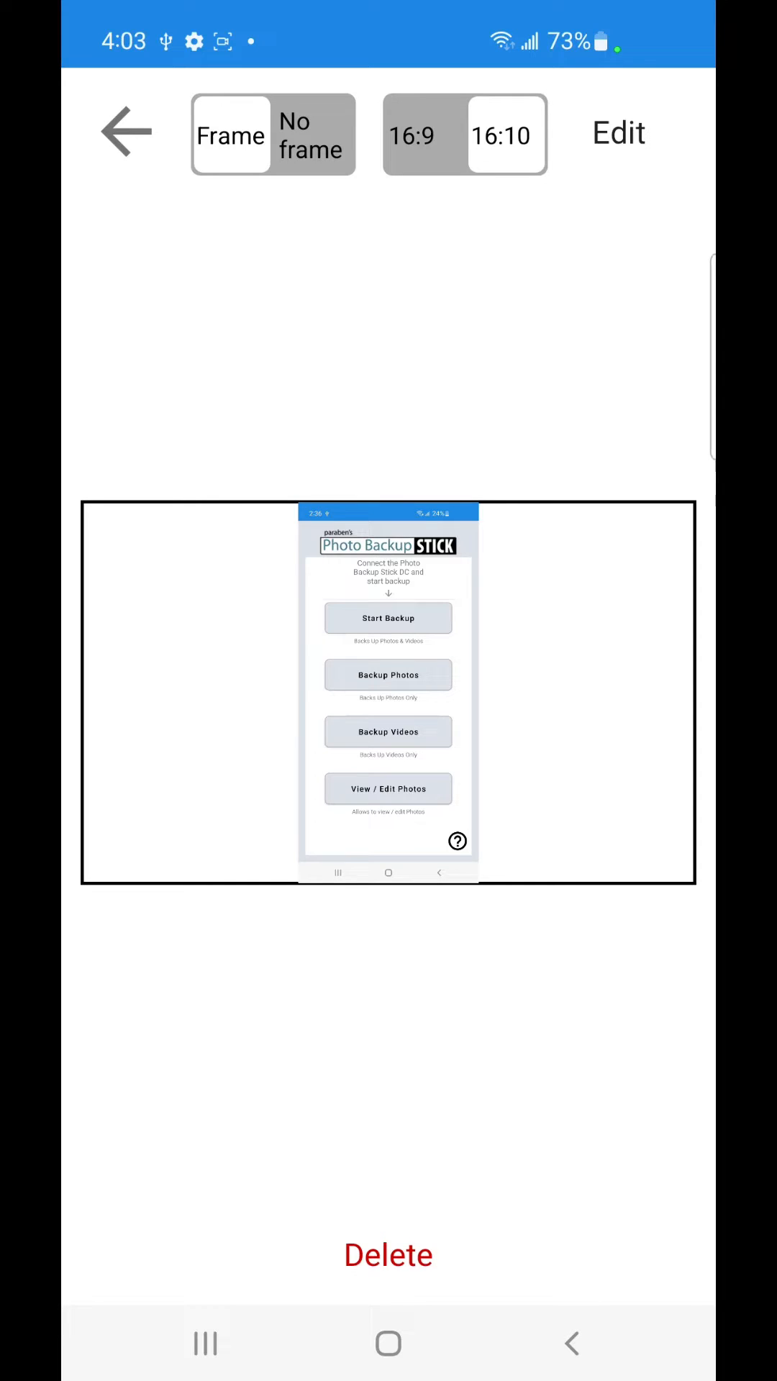
click(387, 1254)
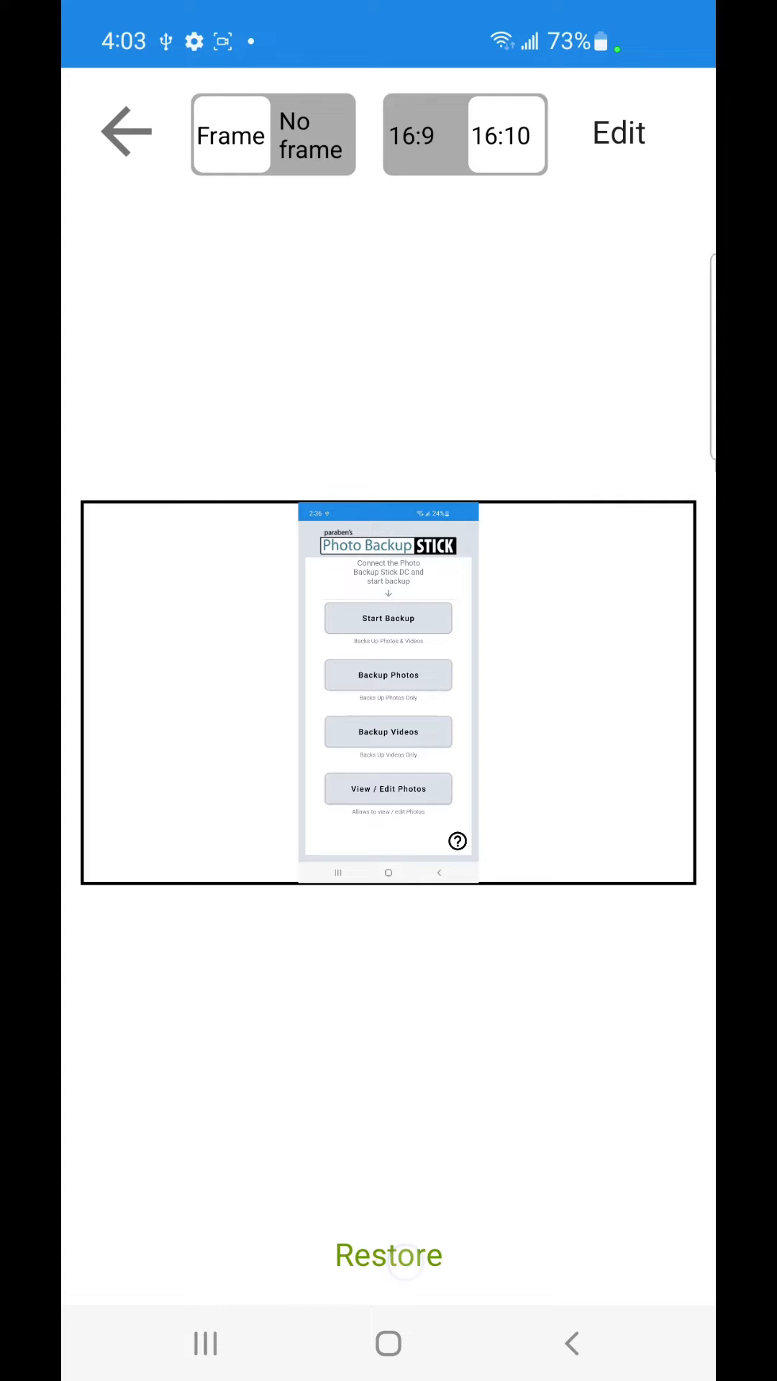